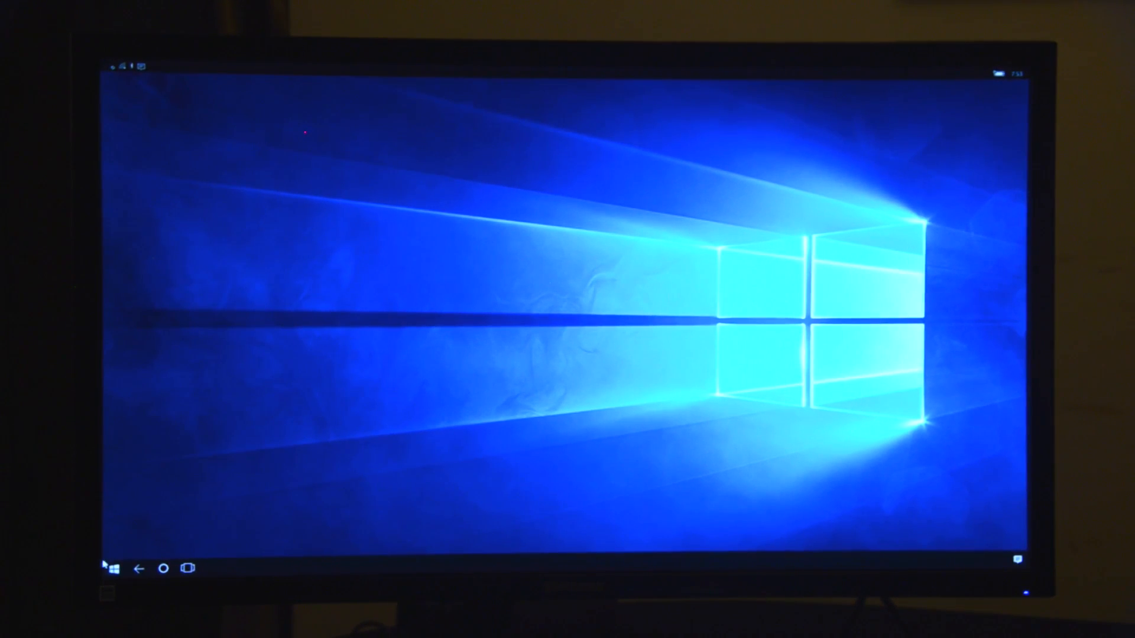
Bring up the Continuum Start menu with its grid of app tiles over the desktop.
click(114, 569)
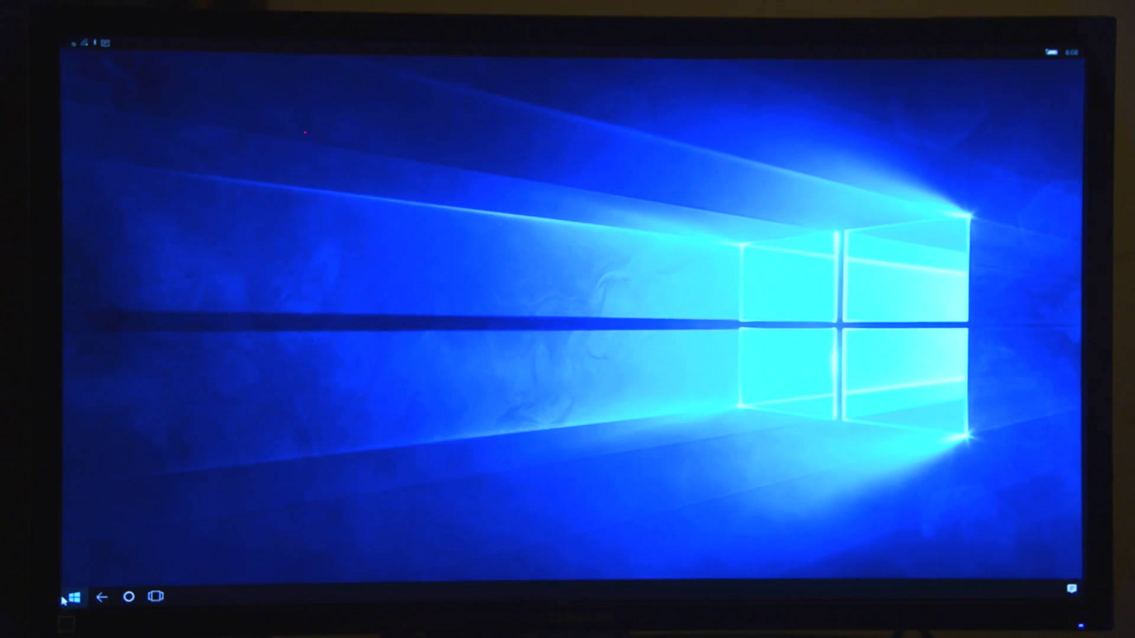
click(74, 596)
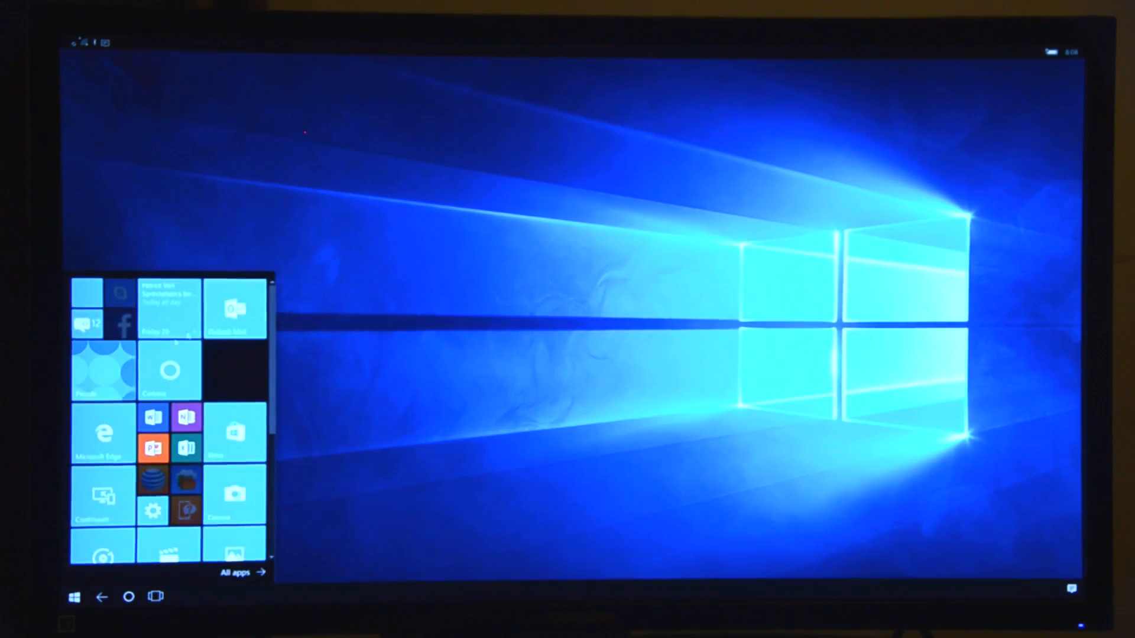